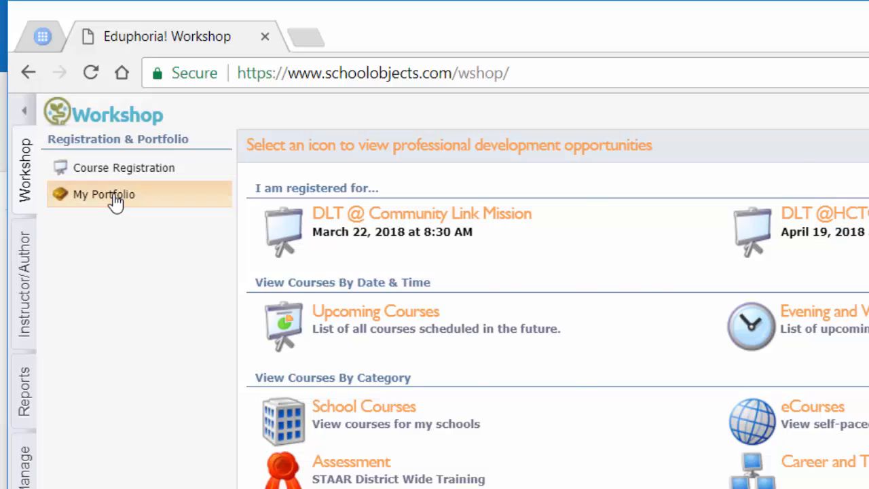
Go to My Portfolio under Registration & Portfolio in the Workshop sidebar
{"action": "left_click", "coordinate": [104, 194]}
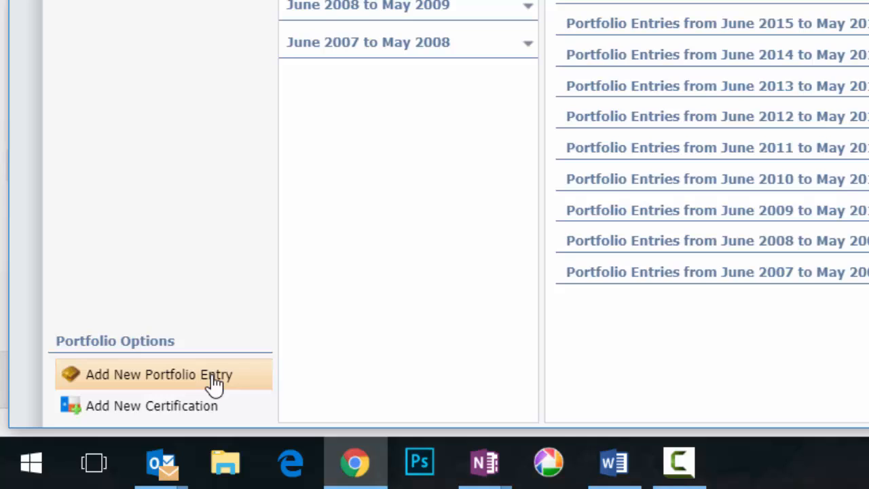
Add a new portfolio entry of type 'Outside workshop or conference'
{"action": "left_click", "coordinate": [157, 374]}
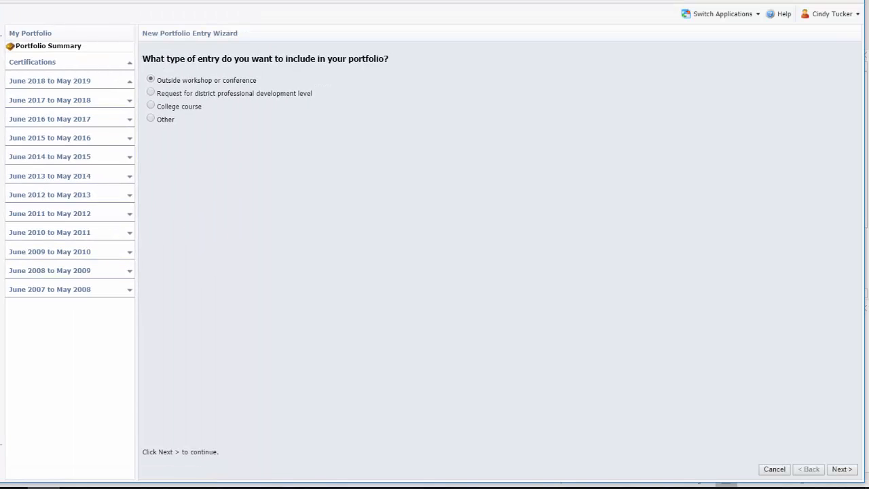
{"action": "mouse_move", "coordinate": [397, 361]}
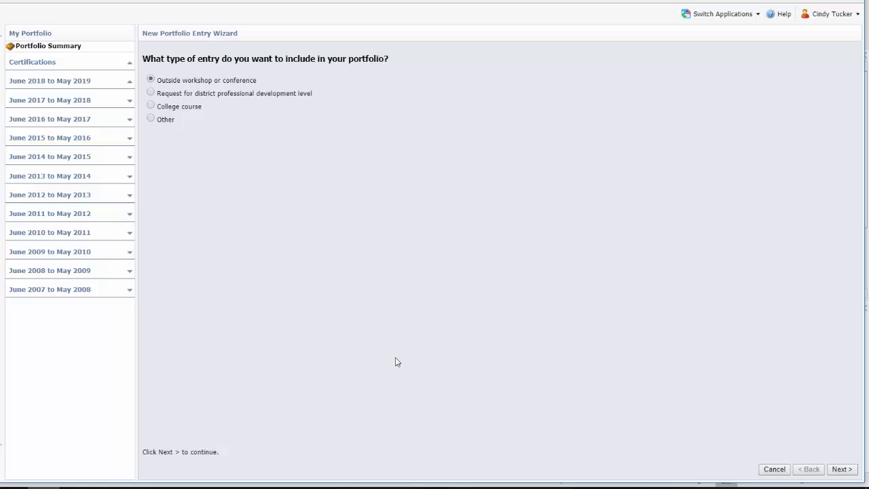
{"action": "mouse_move", "coordinate": [852, 456]}
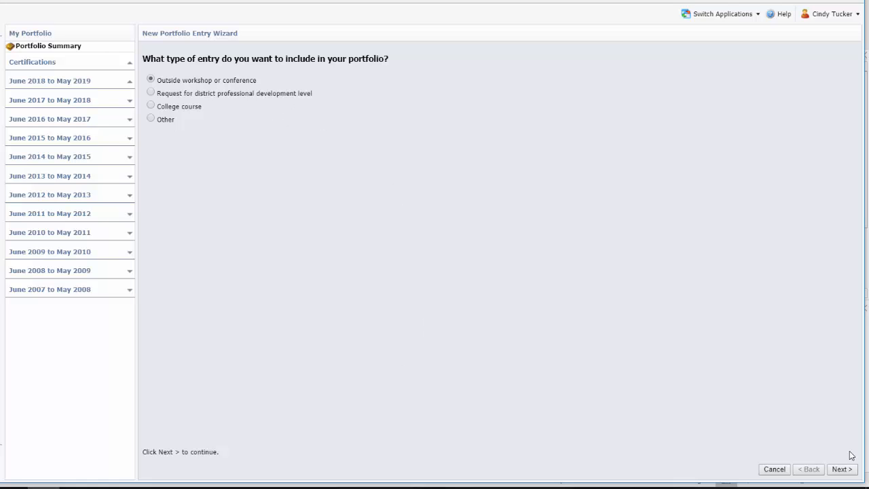
Title the entry 'Lib2Tell Conference' with description and set start and end dates to January 18, 2018
{"action": "left_click", "coordinate": [842, 468]}
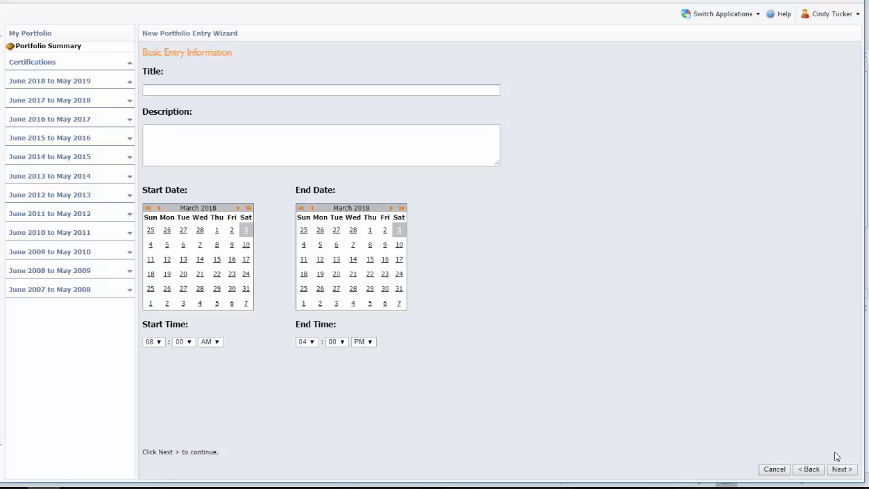
{"action": "mouse_move", "coordinate": [672, 243]}
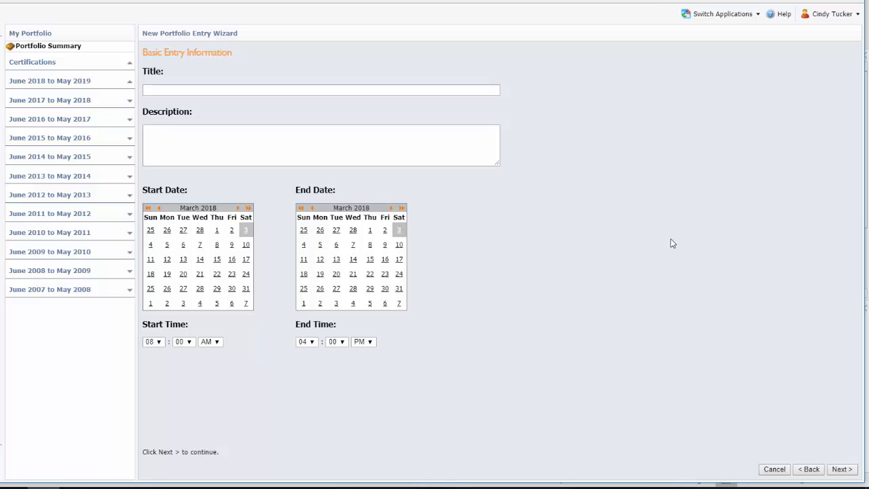
{"action": "mouse_move", "coordinate": [350, 198]}
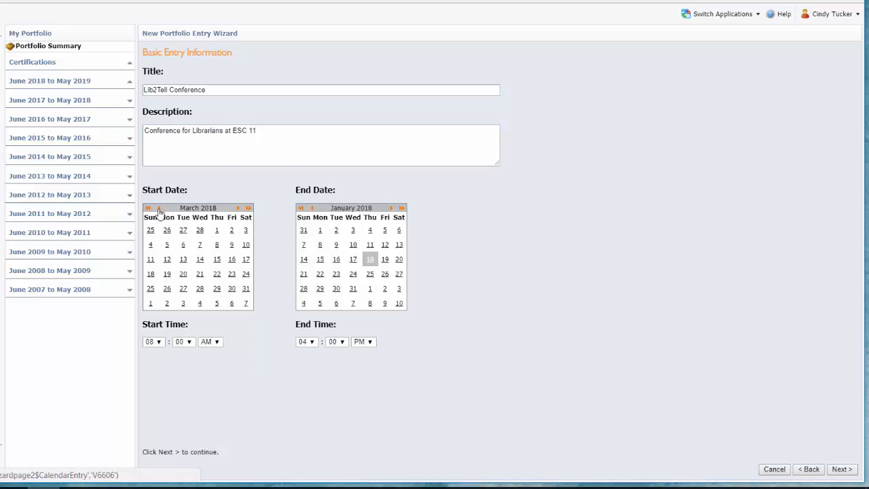
{"action": "left_click", "coordinate": [159, 208]}
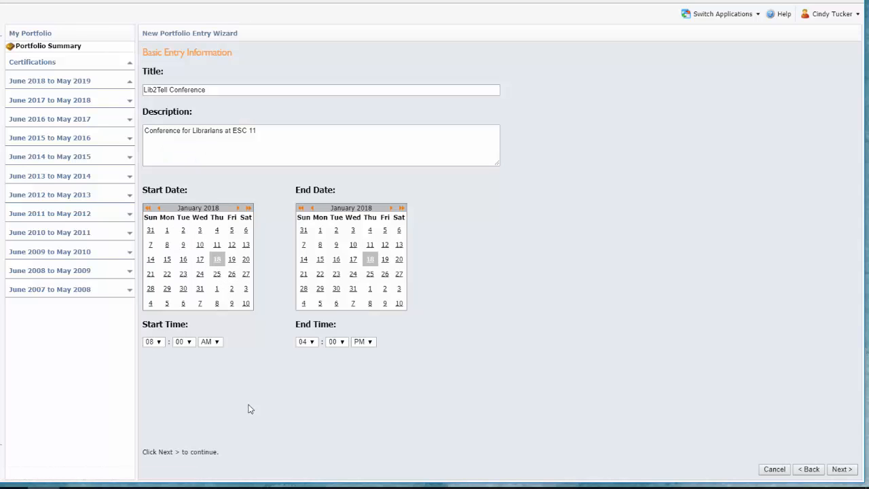
{"action": "mouse_move", "coordinate": [839, 359]}
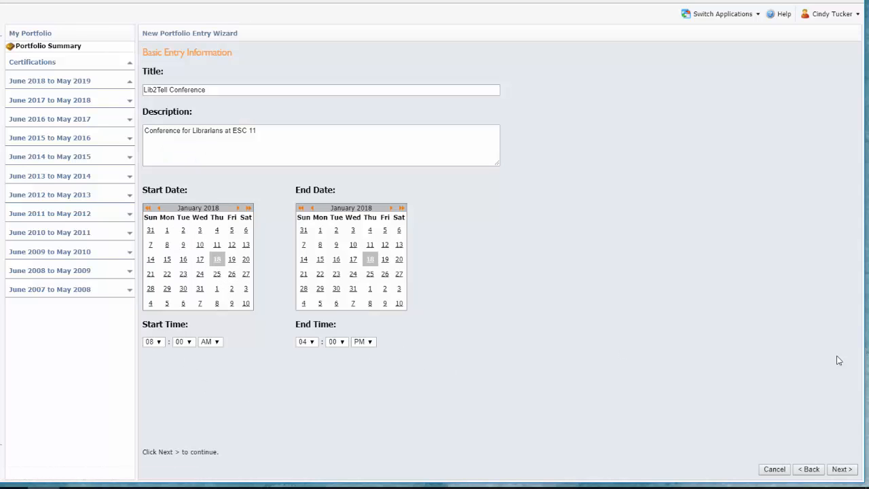
Request 6 Texas SBEC CPE credits on the credit types step and continue
{"action": "left_click", "coordinate": [842, 470]}
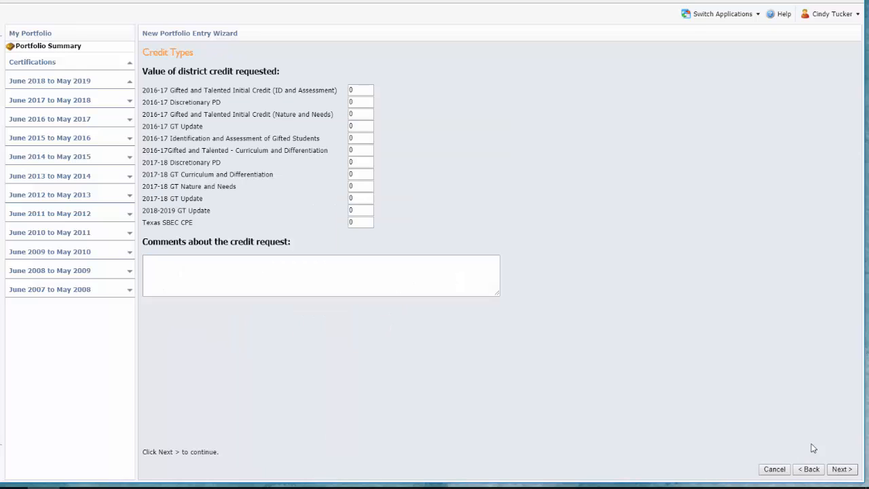
{"action": "mouse_move", "coordinate": [382, 247]}
{"action": "type", "text": "6"}
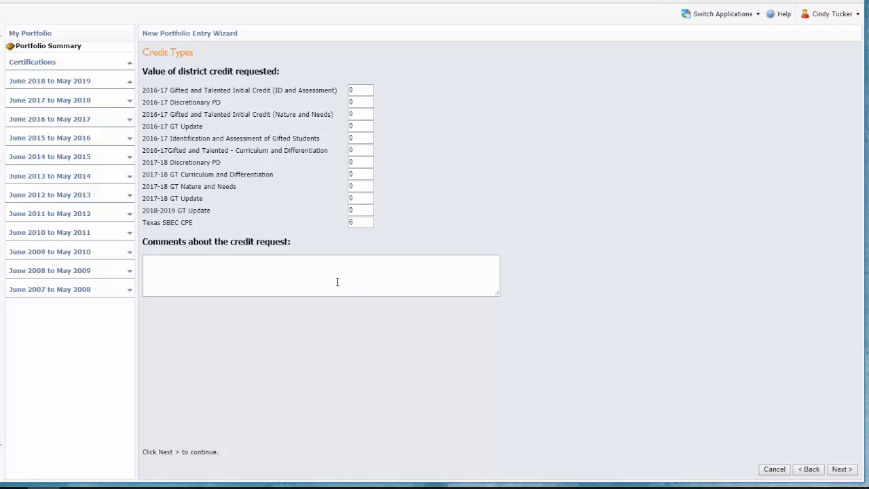
{"action": "mouse_move", "coordinate": [475, 174]}
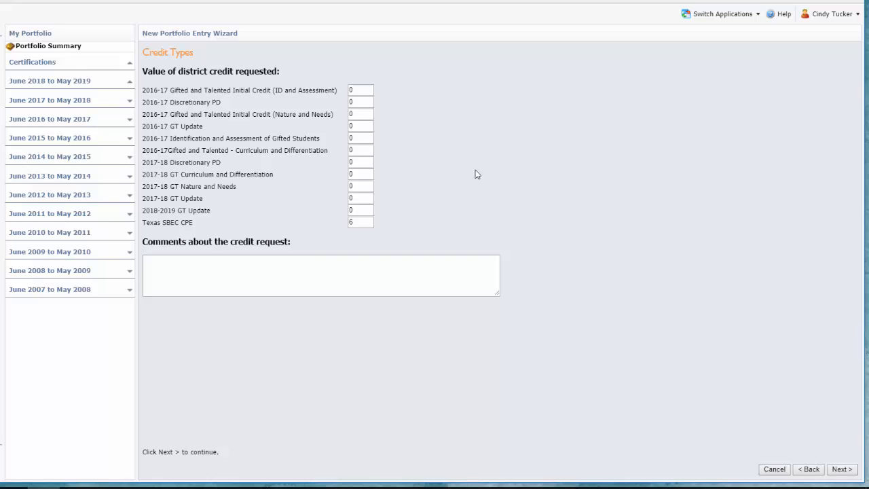
{"action": "mouse_move", "coordinate": [614, 244]}
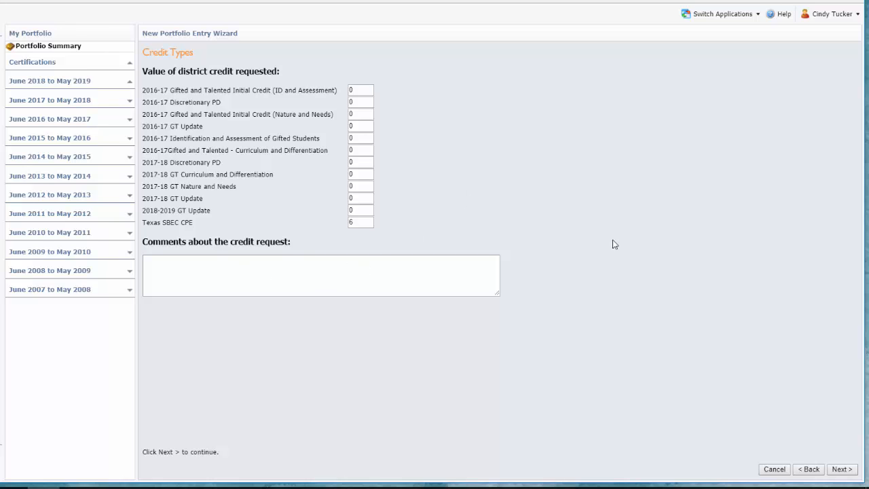
{"action": "left_click", "coordinate": [842, 468]}
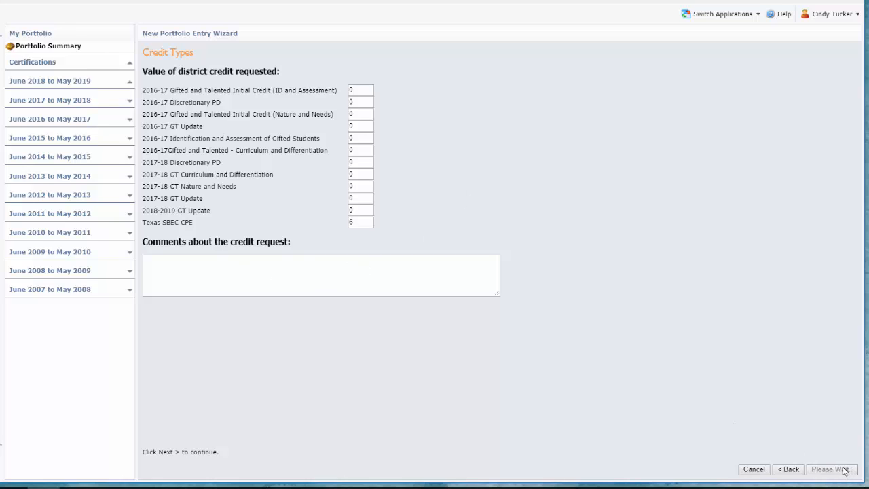
Attach 'Lib2Tell Certificate.pdf' as the first attachment on the upload step
{"action": "left_click", "coordinate": [828, 469]}
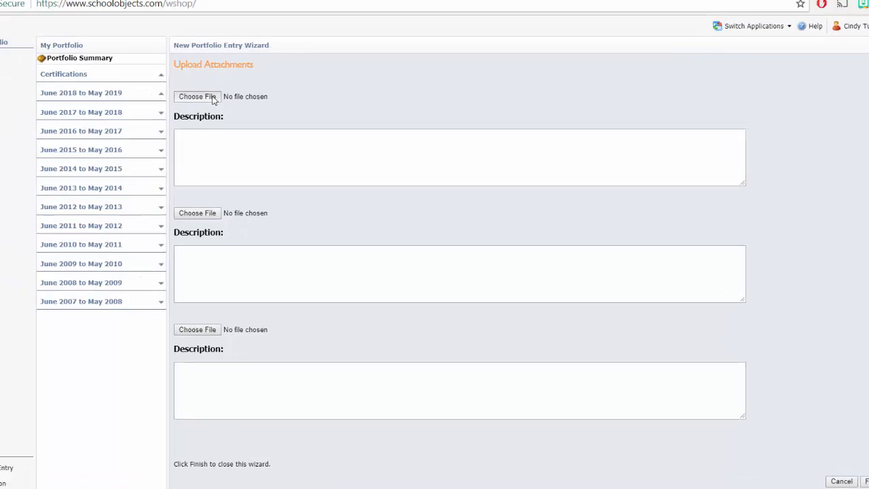
{"action": "left_click", "coordinate": [197, 95]}
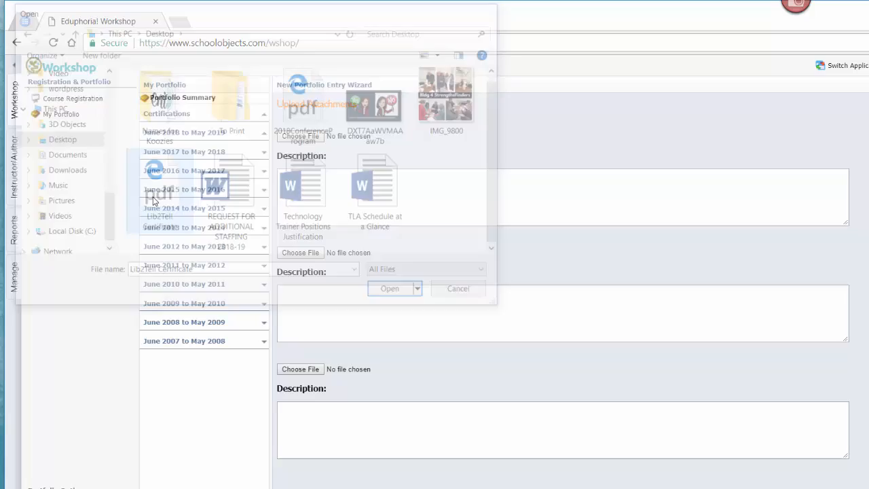
{"action": "left_click", "coordinate": [388, 288]}
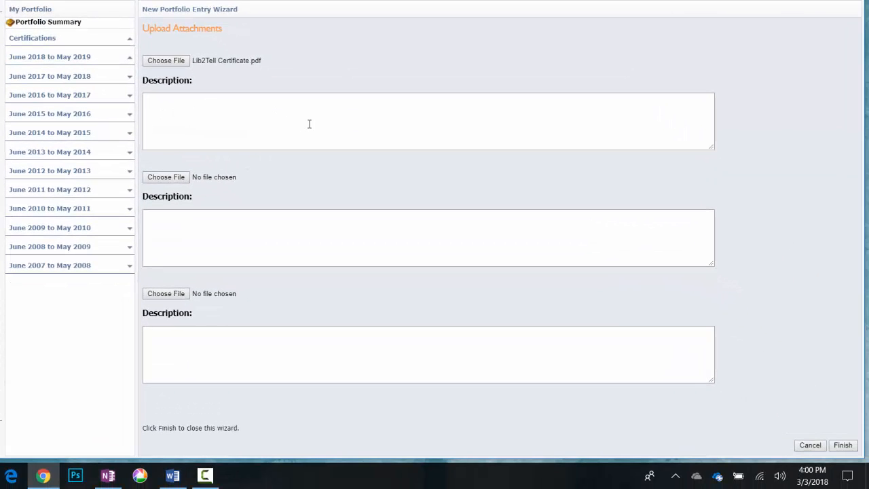
{"action": "mouse_move", "coordinate": [529, 36]}
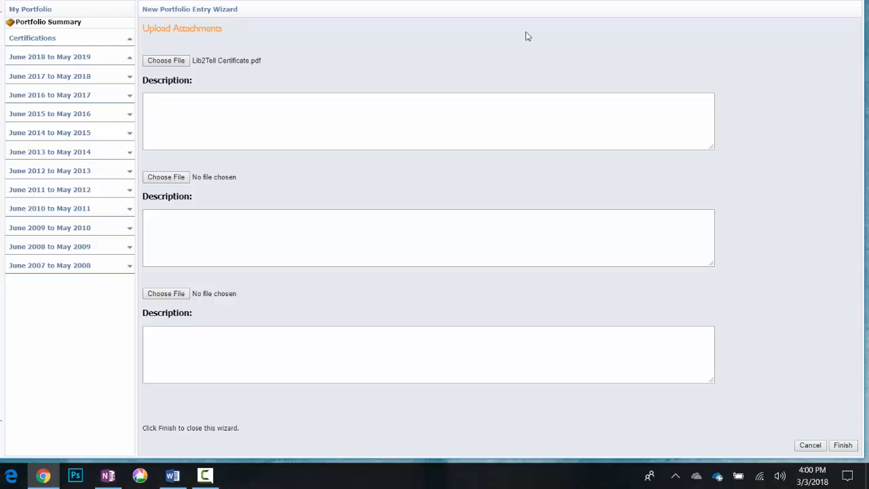
{"action": "mouse_move", "coordinate": [601, 95]}
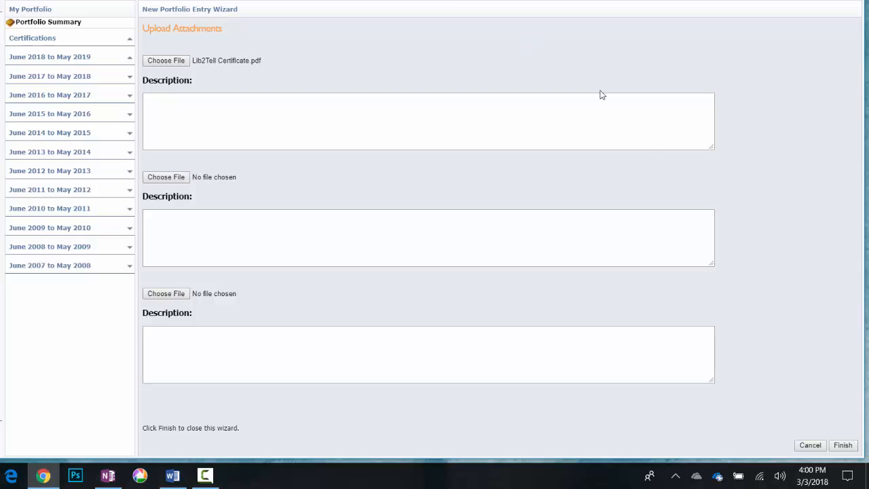
{"action": "mouse_move", "coordinate": [828, 256]}
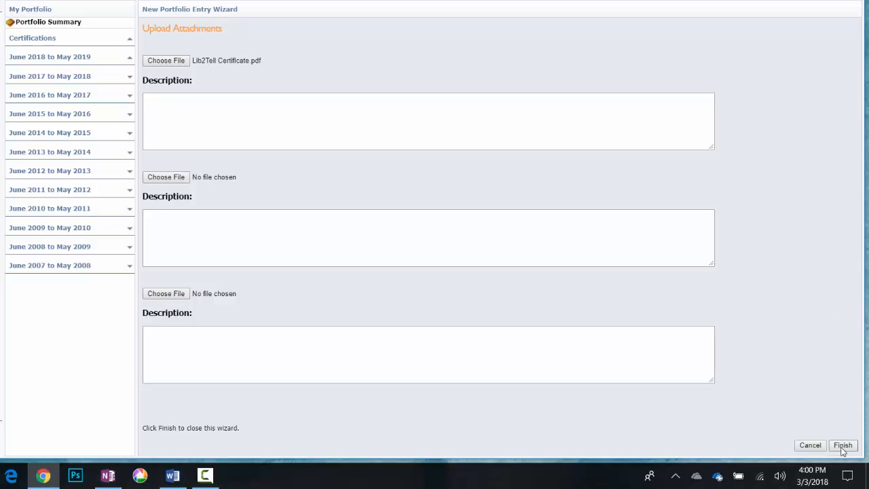
Finish creating the Lib2Tell Conference entry and submit its credit request for approval
{"action": "left_click", "coordinate": [842, 445]}
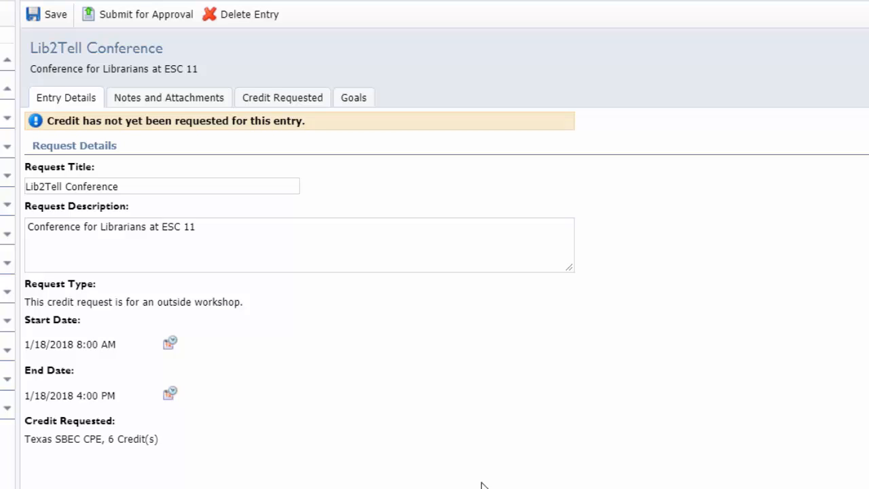
{"action": "mouse_move", "coordinate": [350, 369]}
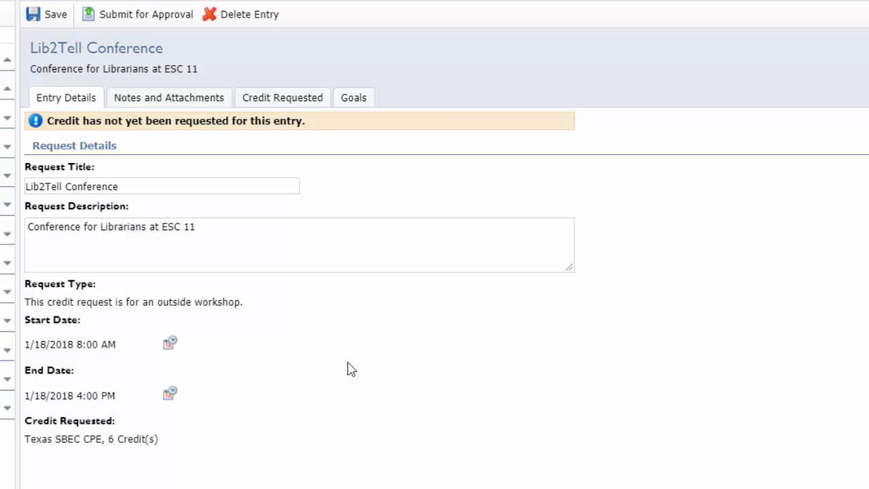
{"action": "mouse_move", "coordinate": [320, 167]}
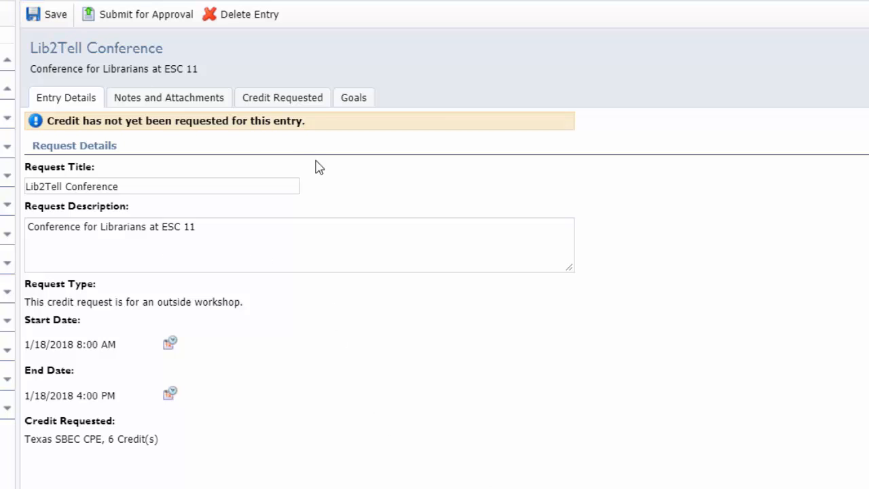
{"action": "mouse_move", "coordinate": [383, 201]}
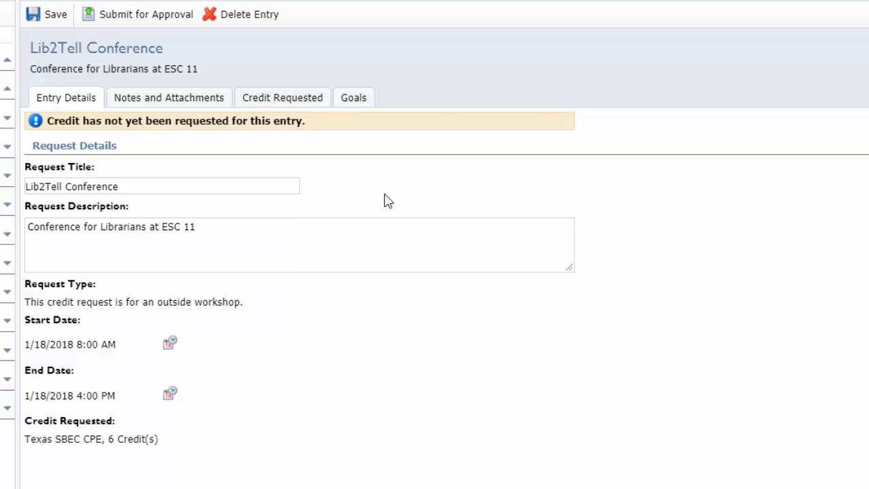
{"action": "mouse_move", "coordinate": [386, 201]}
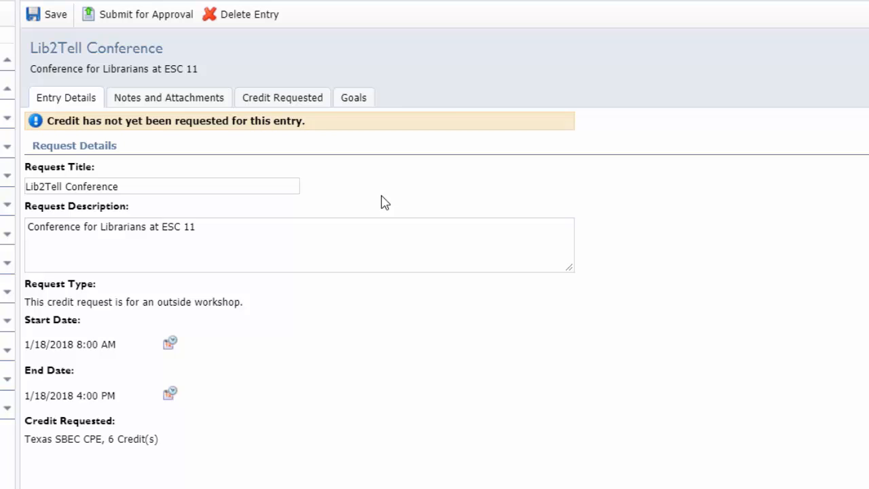
{"action": "mouse_move", "coordinate": [145, 14]}
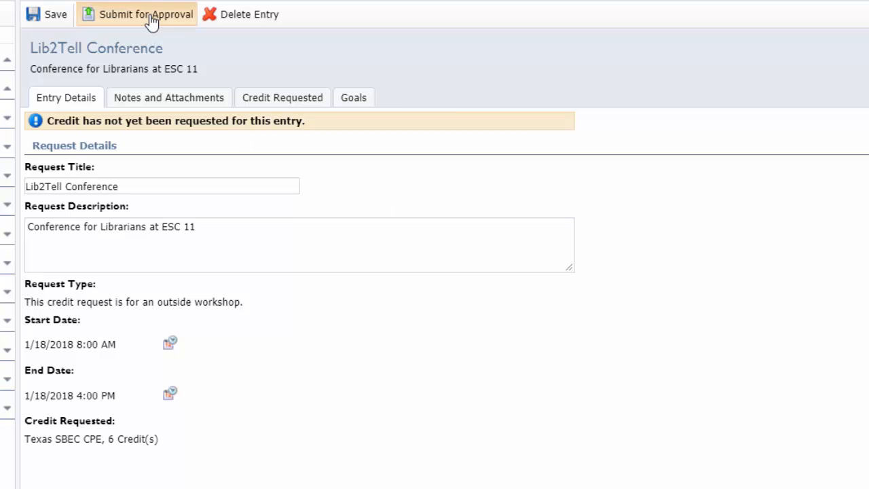
{"action": "left_click", "coordinate": [144, 14]}
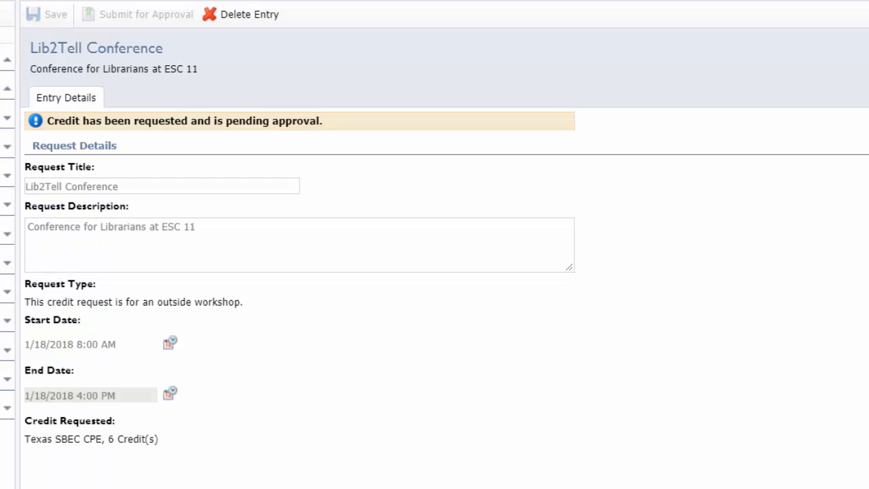